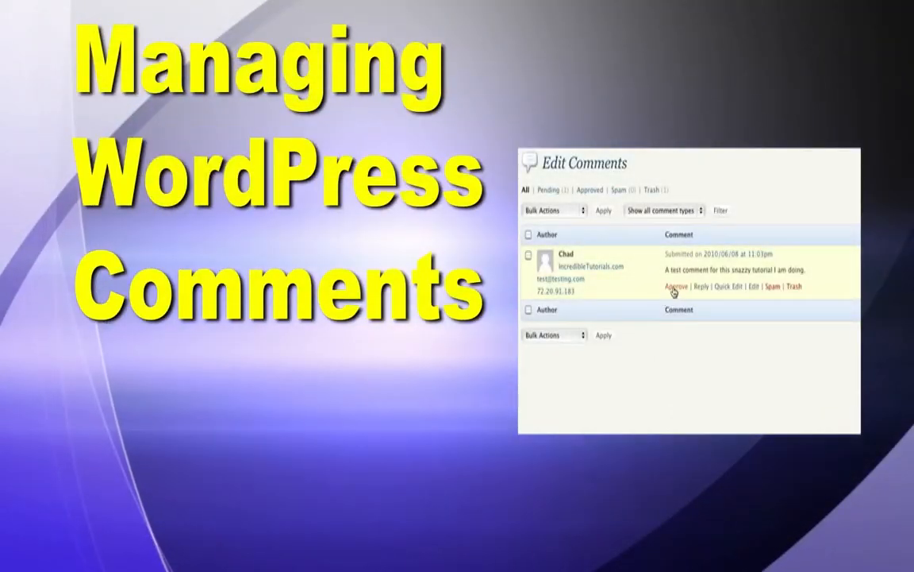
# Step: Review the post's reply form fields, then switch to the Trish's Trinkets admin dashboard
pyautogui.click(702, 285)
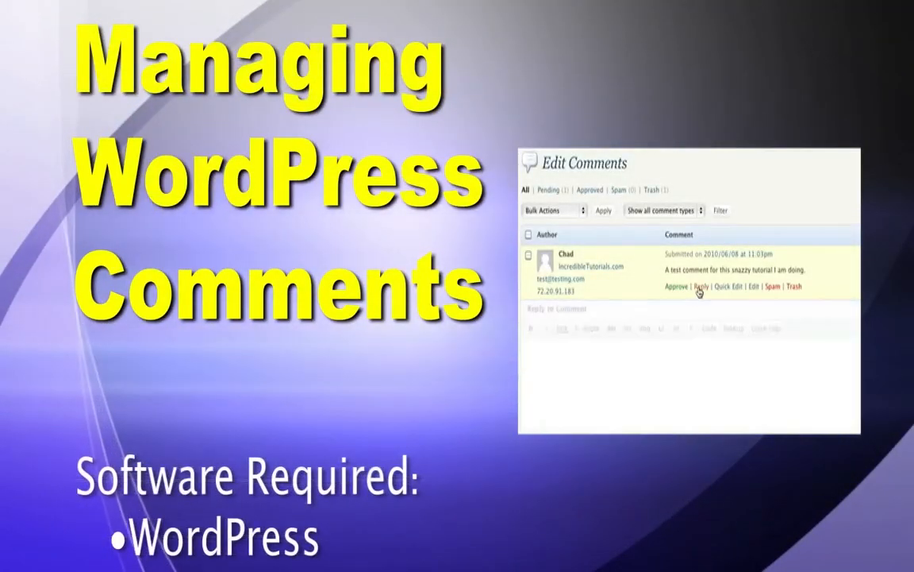
pyautogui.click(699, 286)
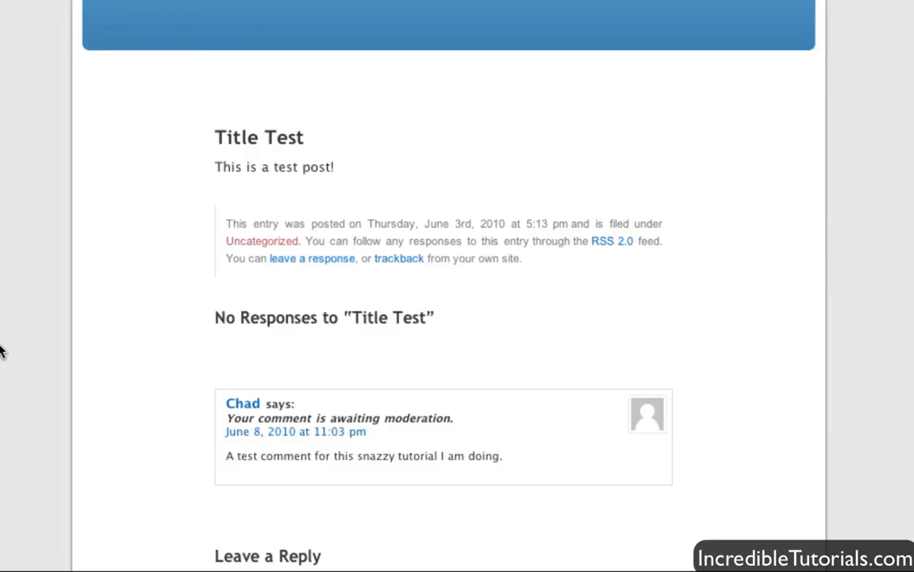
pyautogui.moveTo(6, 343)
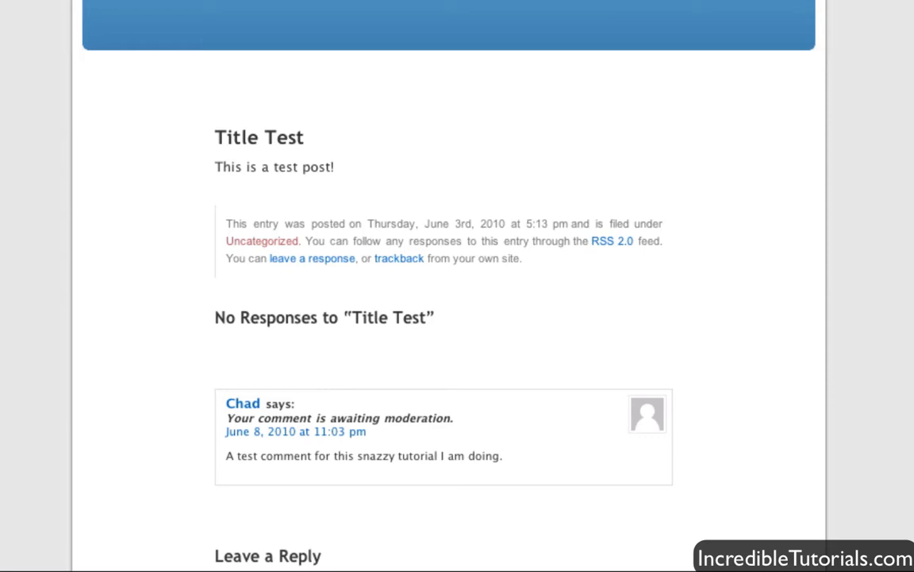
pyautogui.scroll(-3)
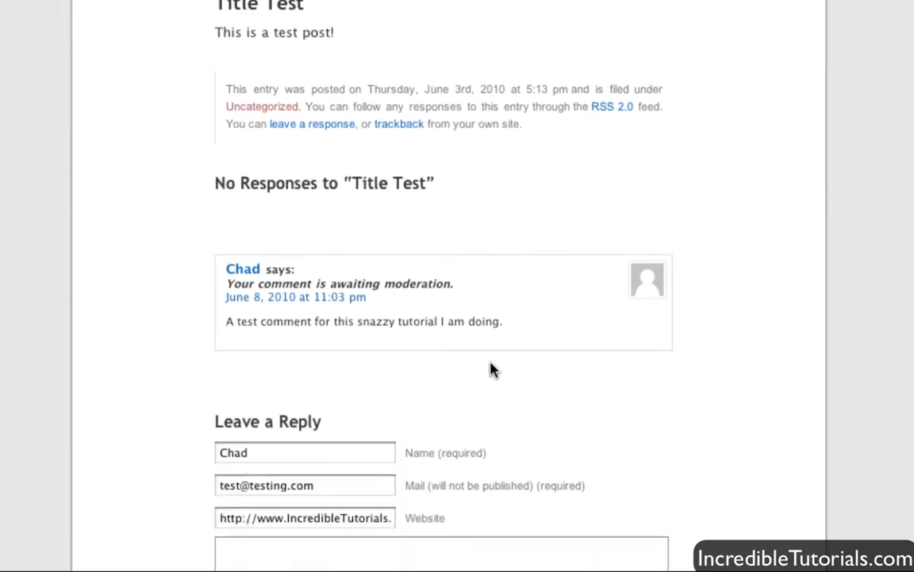
pyautogui.scroll(-3)
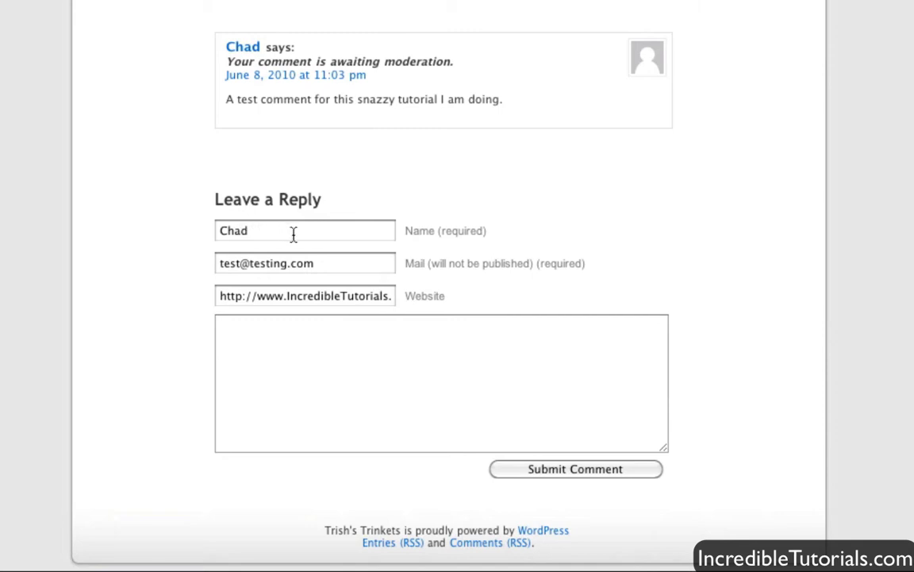
pyautogui.click(305, 230)
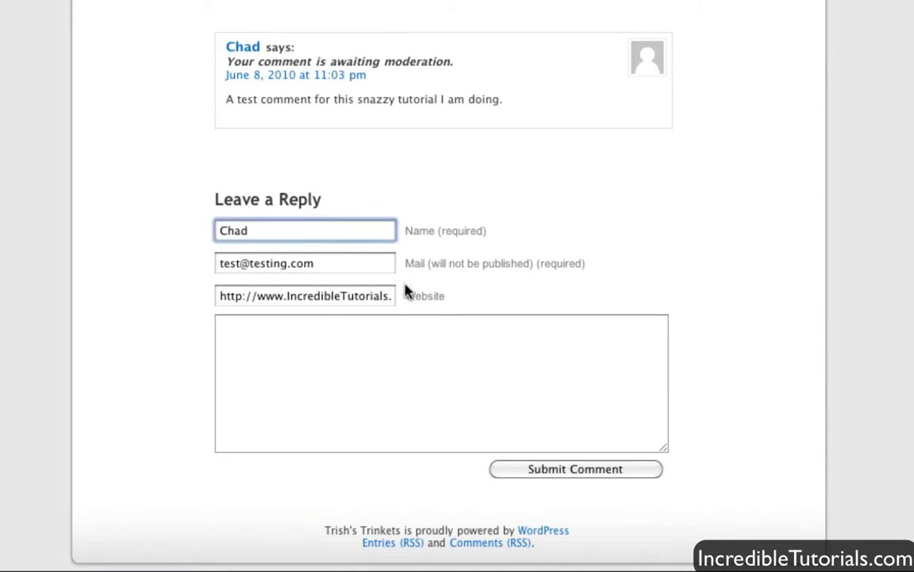
pyautogui.click(441, 382)
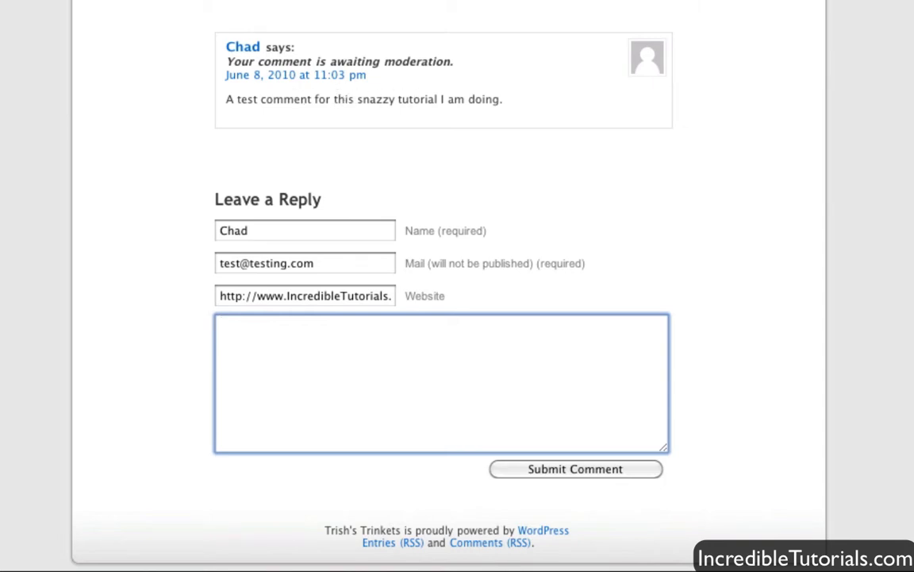
pyautogui.click(409, 11)
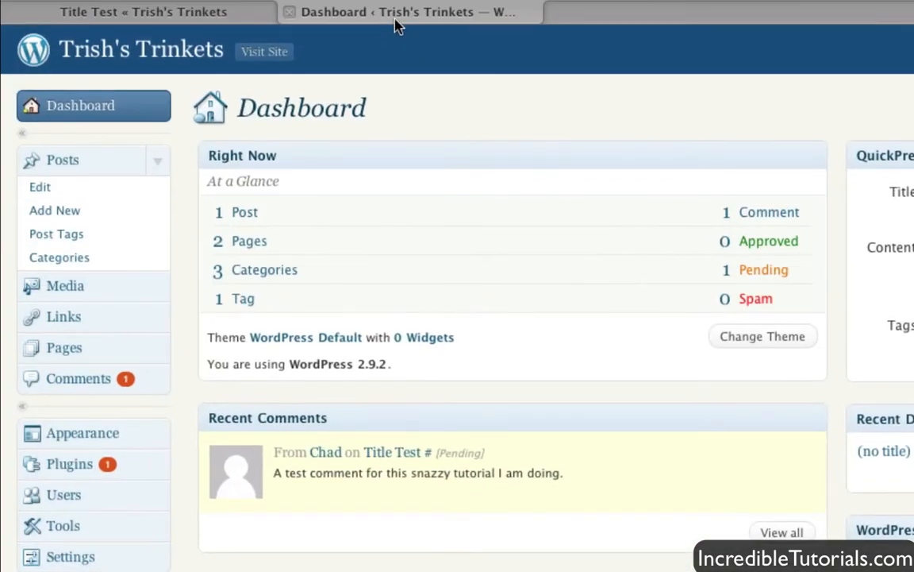
pyautogui.moveTo(486, 69)
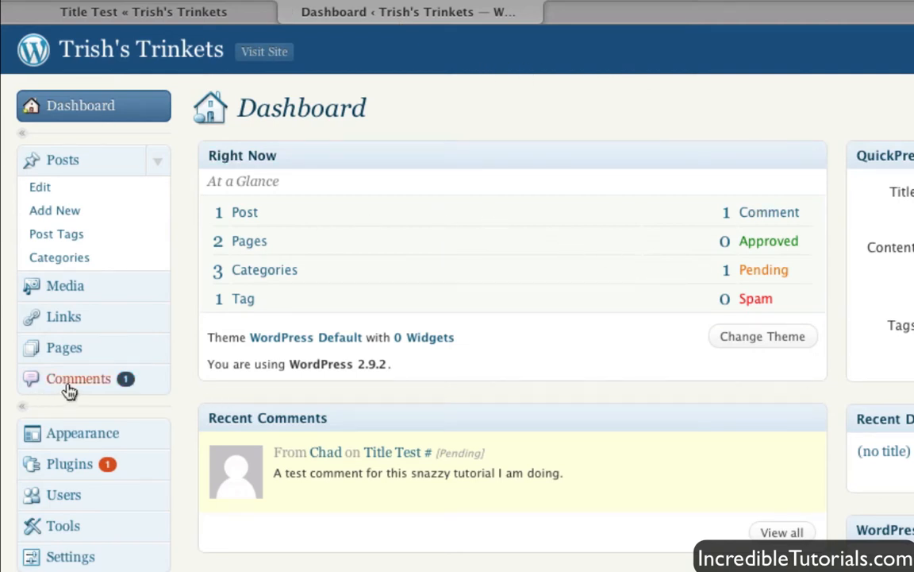
pyautogui.moveTo(70, 391)
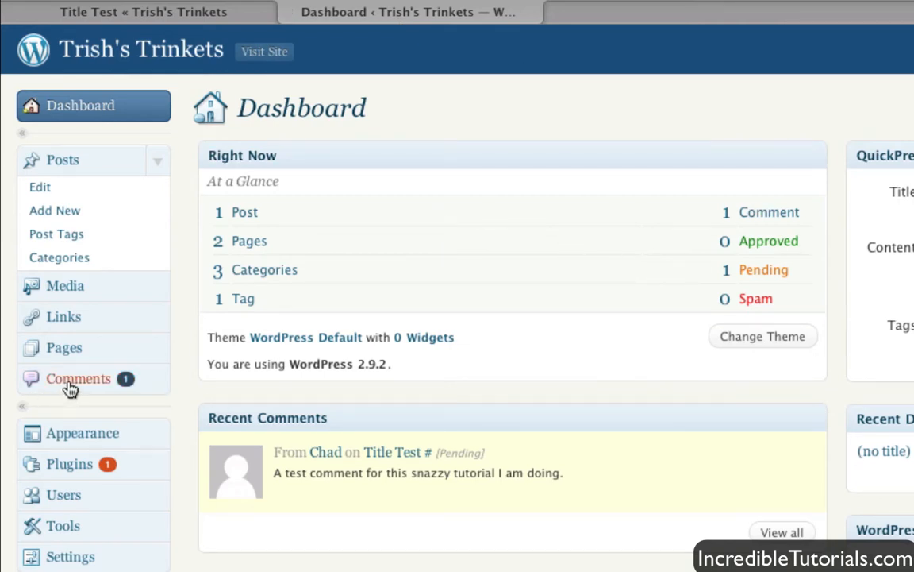
pyautogui.moveTo(406, 550)
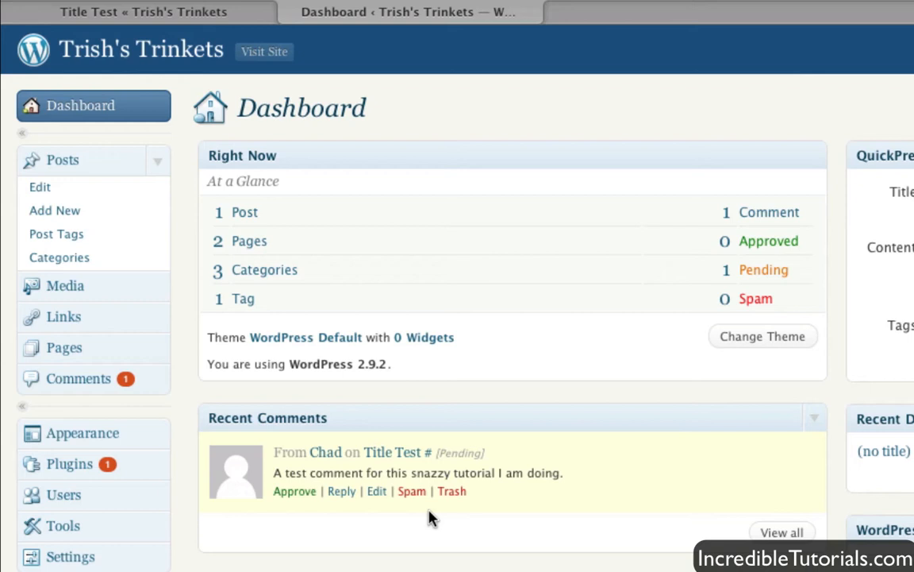
pyautogui.moveTo(432, 514)
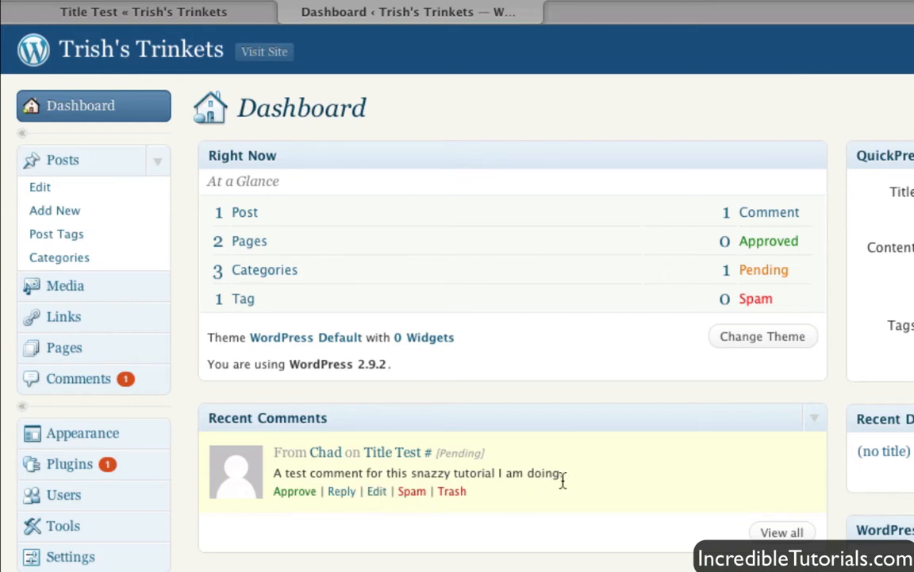
pyautogui.moveTo(321, 463)
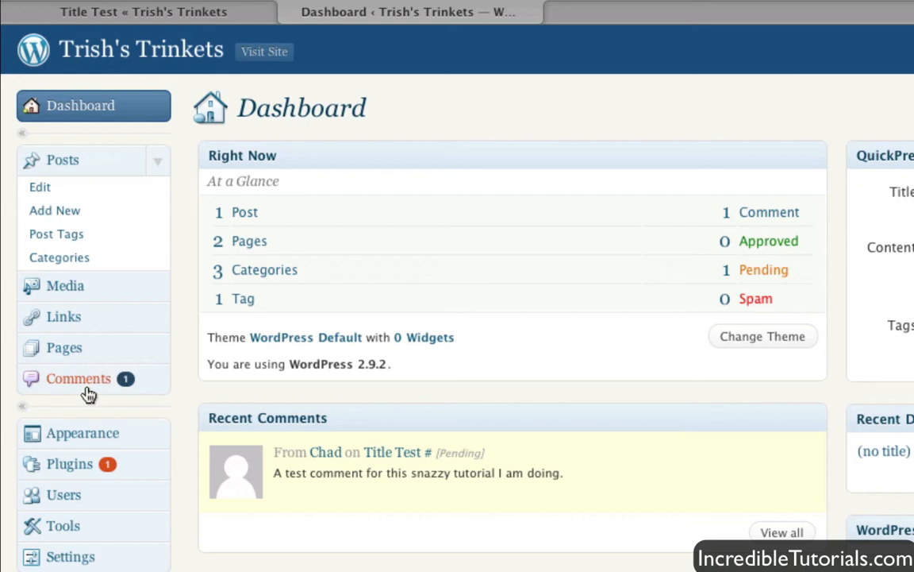
# Step: Show the Edit Comments list with Chad's pending test comment and its moderation options
pyautogui.click(78, 378)
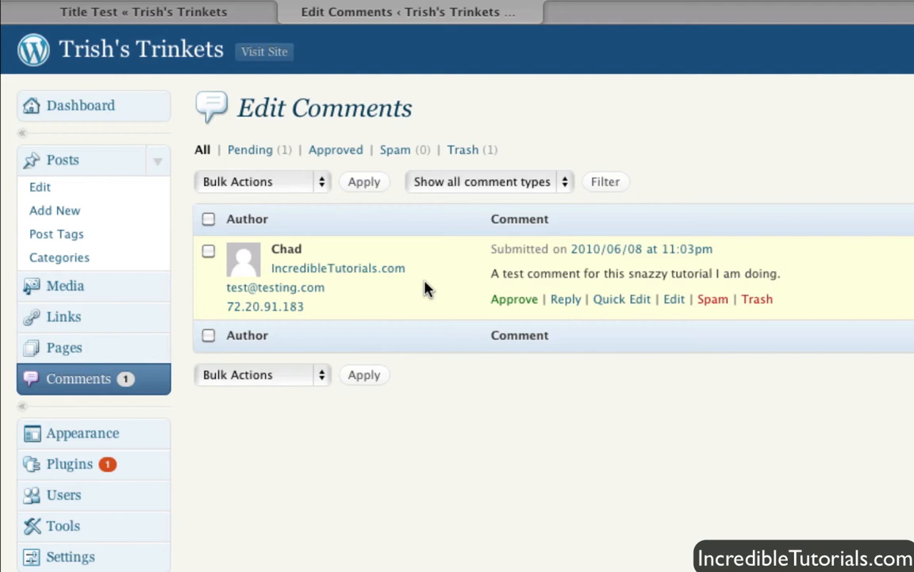
pyautogui.moveTo(559, 338)
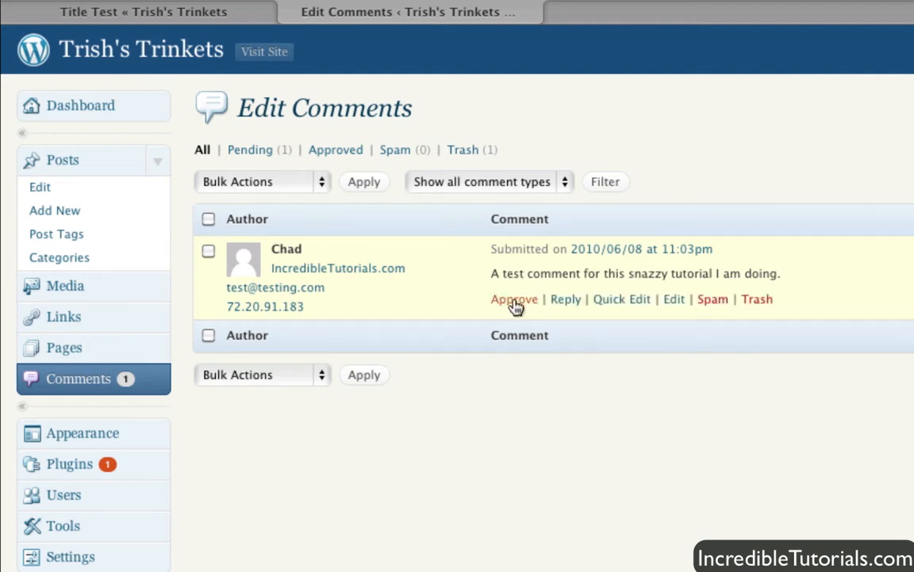
pyautogui.moveTo(514, 298)
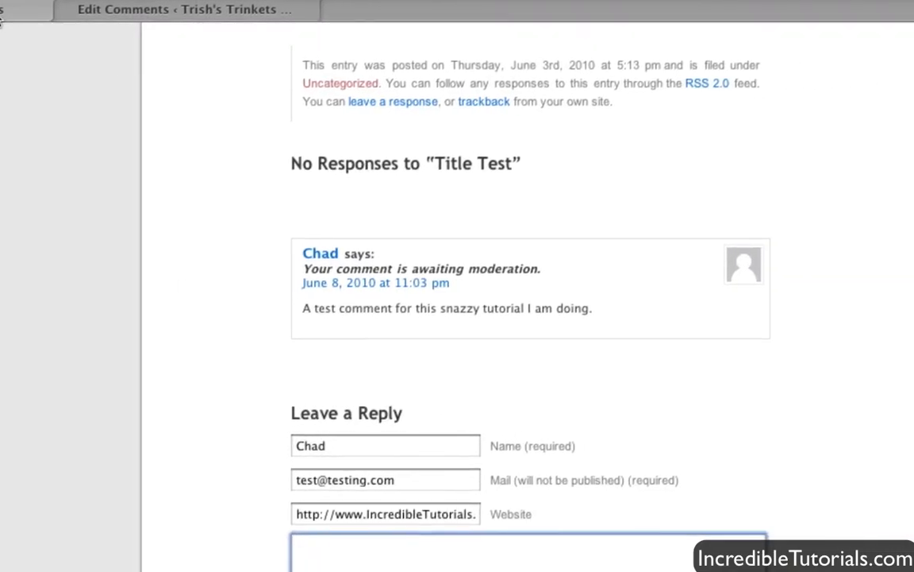
pyautogui.moveTo(397, 321)
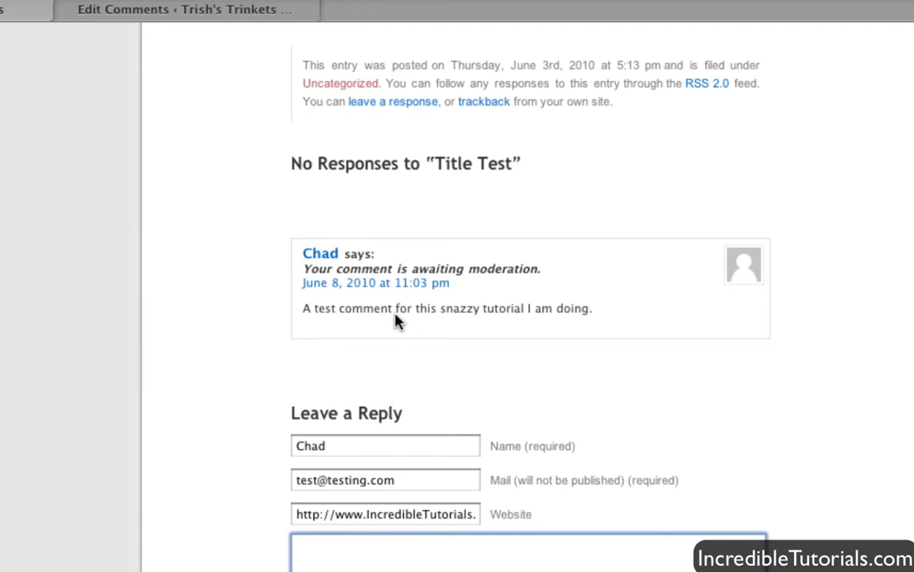
pyautogui.moveTo(454, 327)
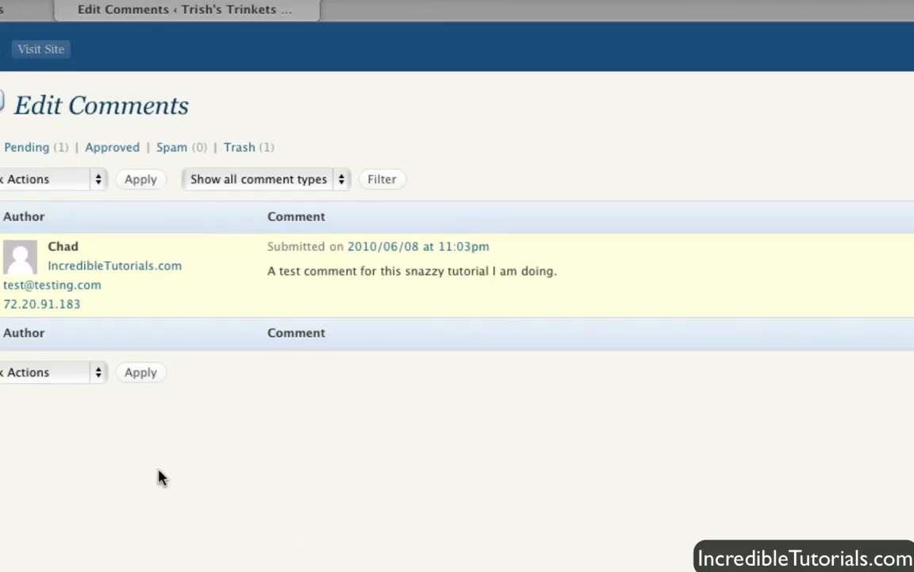
pyautogui.moveTo(291, 297)
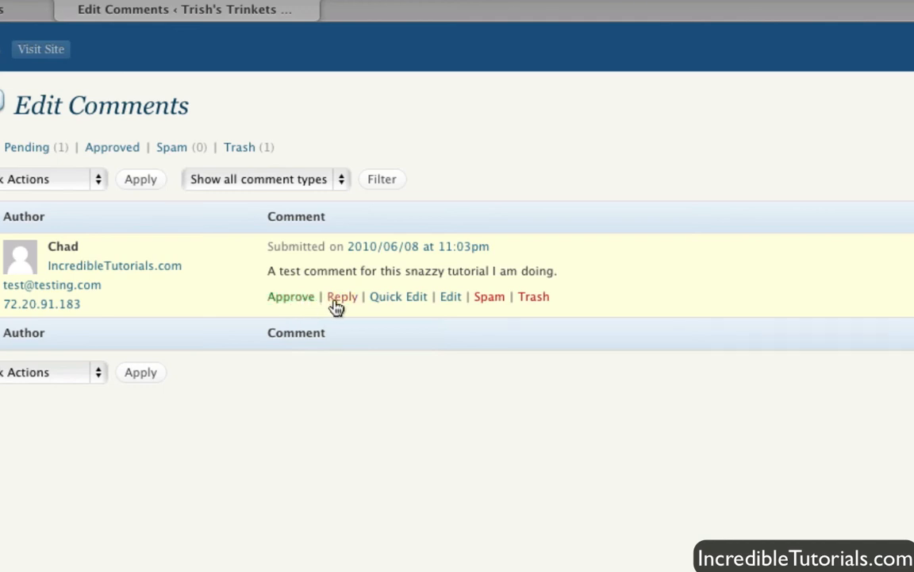
pyautogui.moveTo(343, 297)
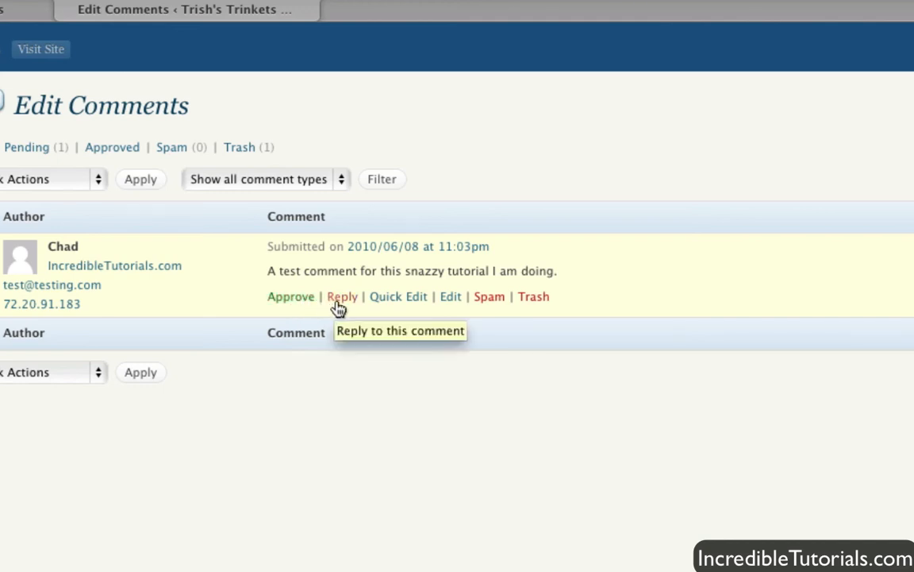
# Step: Start a reply beneath Chad's pending test comment
pyautogui.click(343, 297)
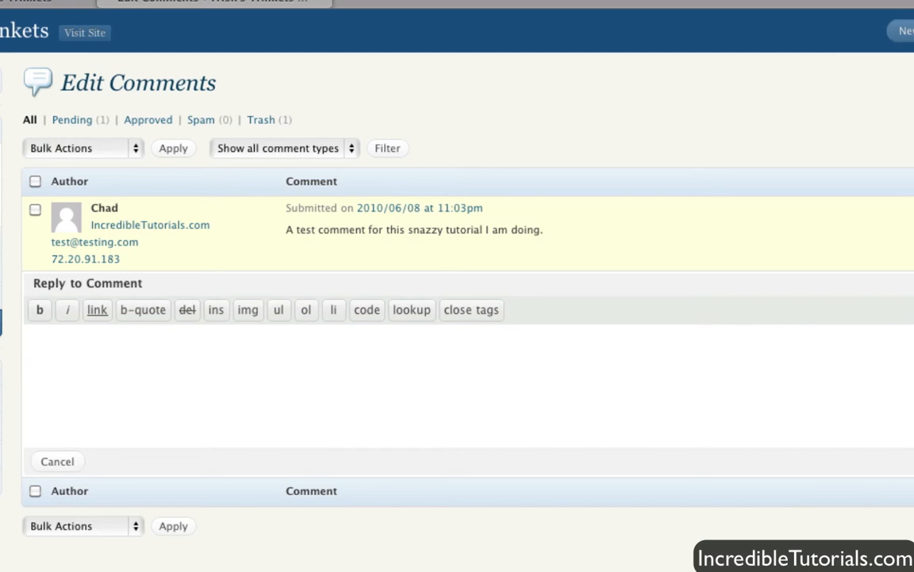
pyautogui.moveTo(618, 321)
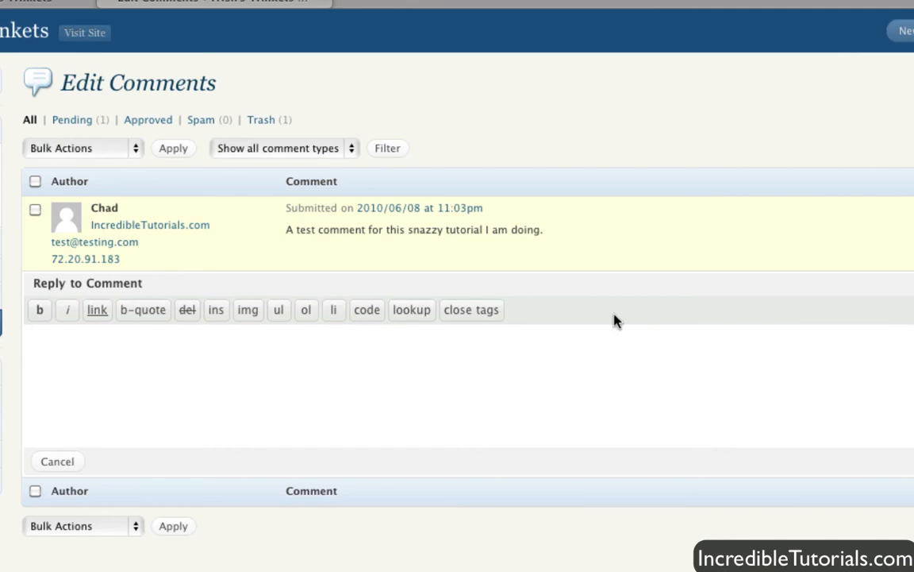
pyautogui.moveTo(397, 257)
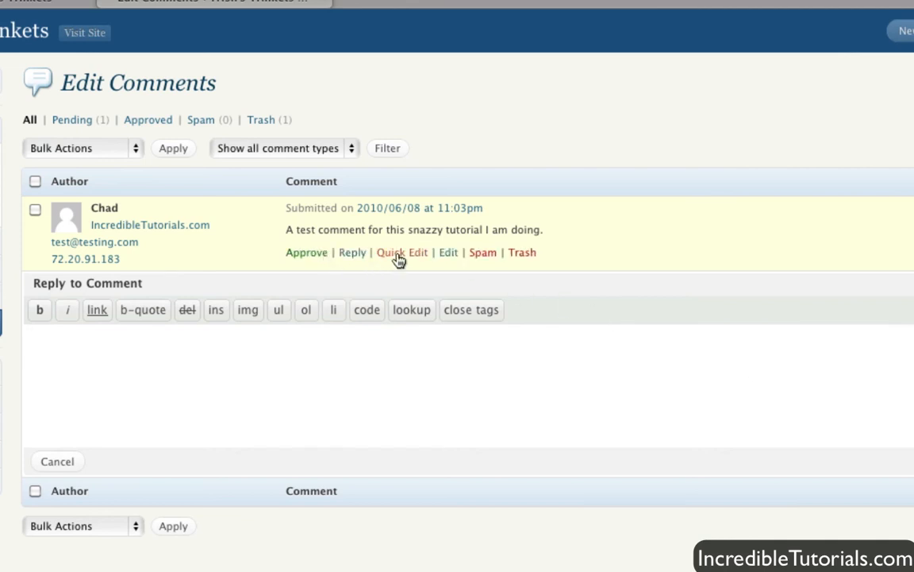
pyautogui.moveTo(401, 252)
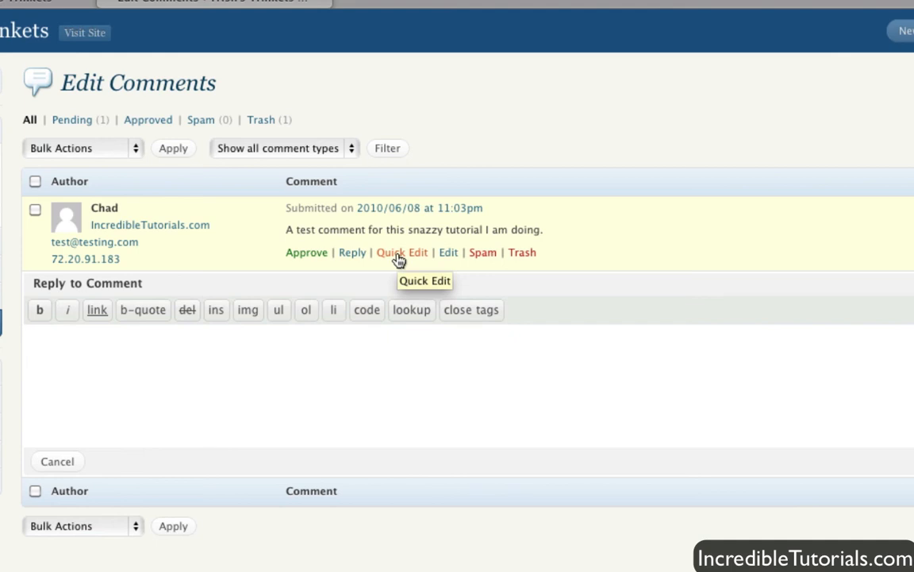
pyautogui.moveTo(443, 263)
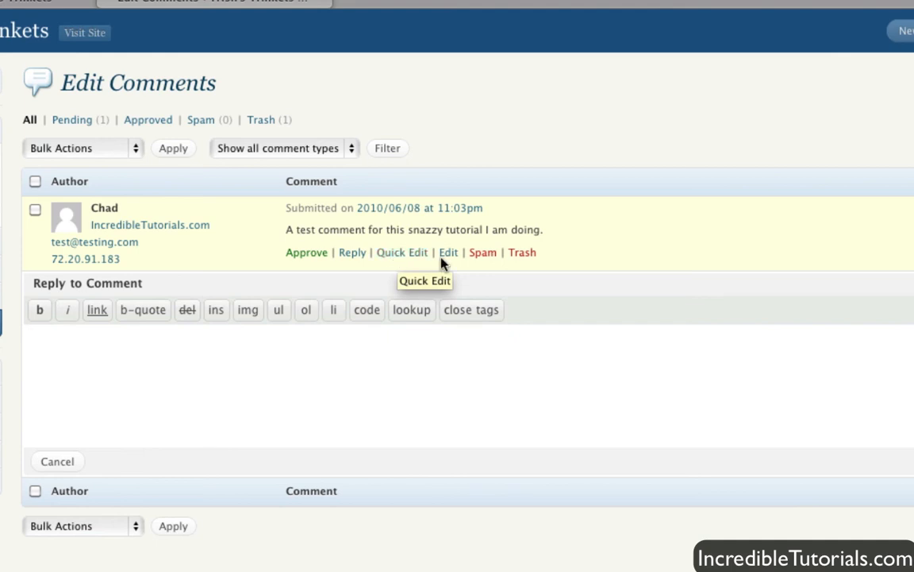
# Step: Bring up Chad's comment in the full Edit Comment screen with his author details
pyautogui.click(448, 250)
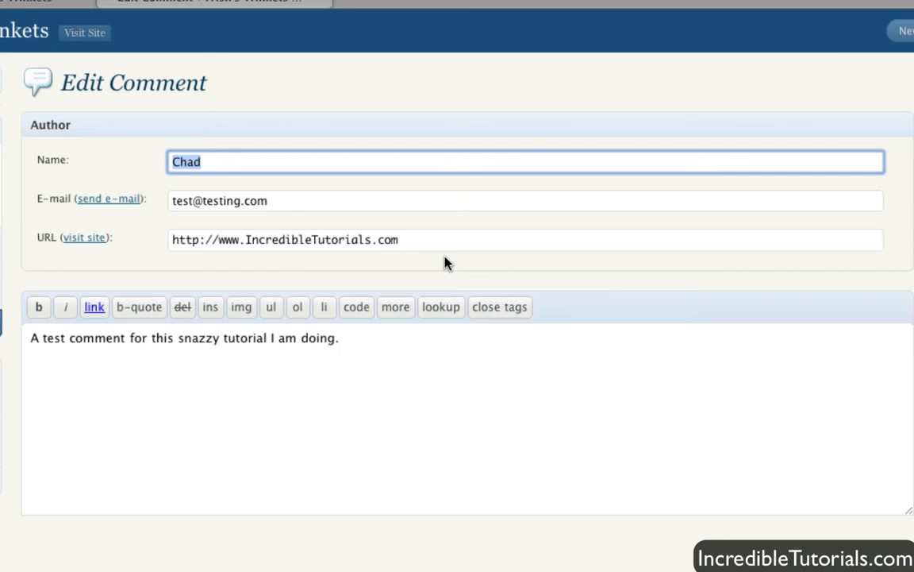
pyautogui.moveTo(343, 366)
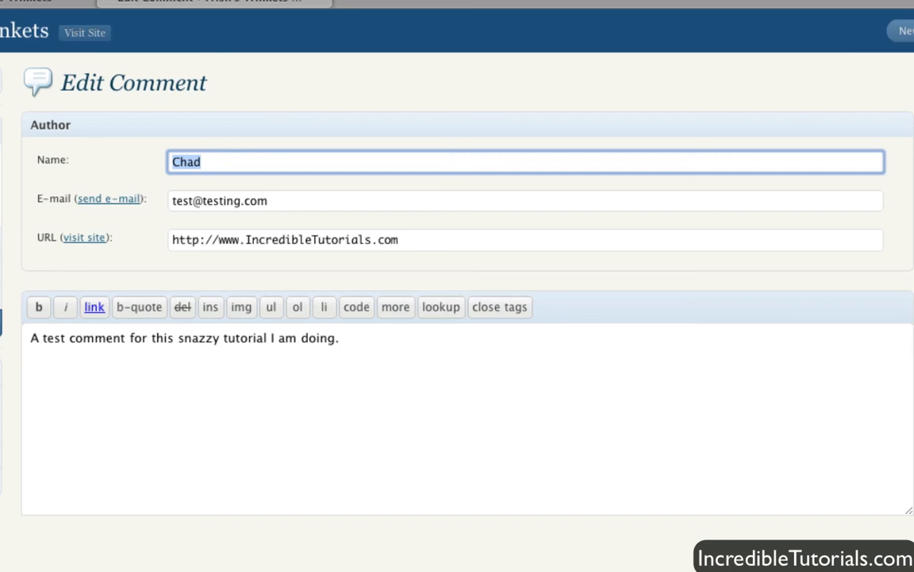
pyautogui.moveTo(594, 235)
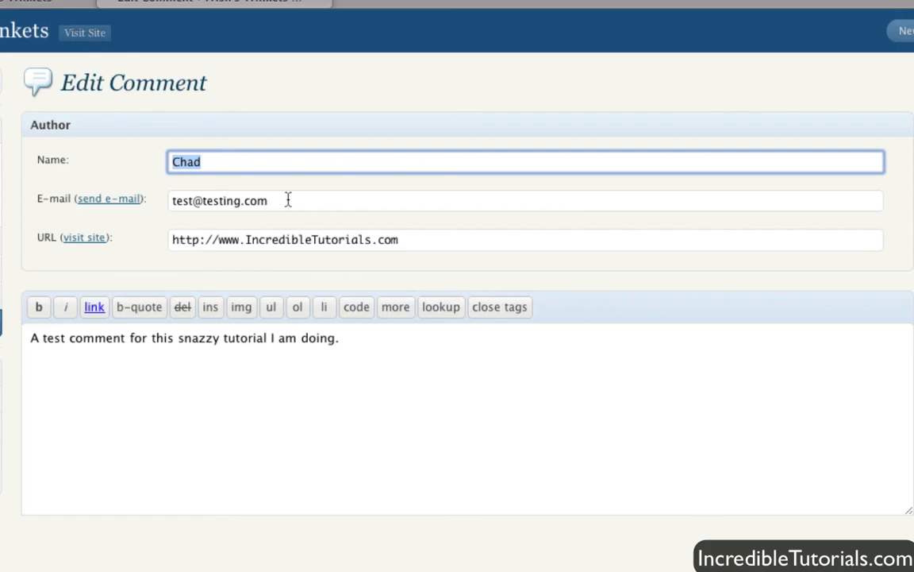
pyautogui.moveTo(406, 283)
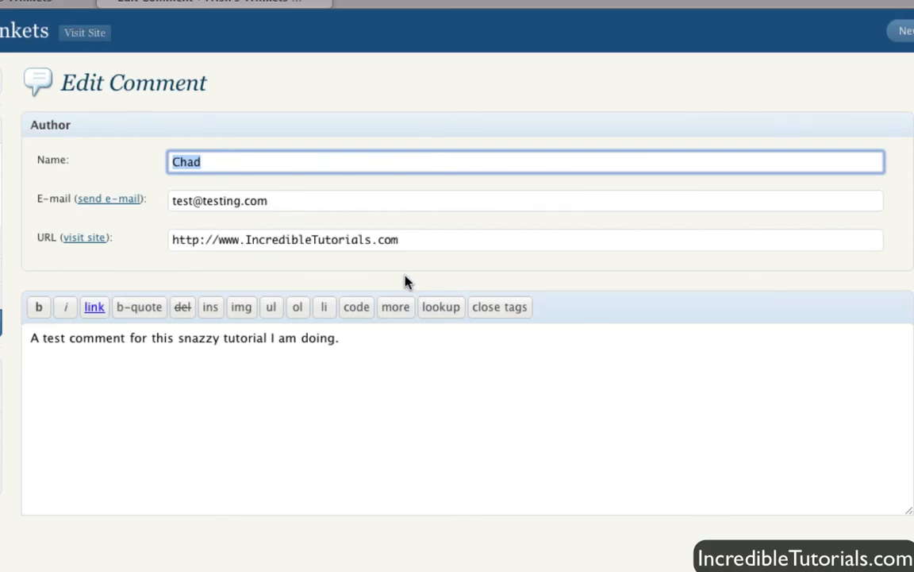